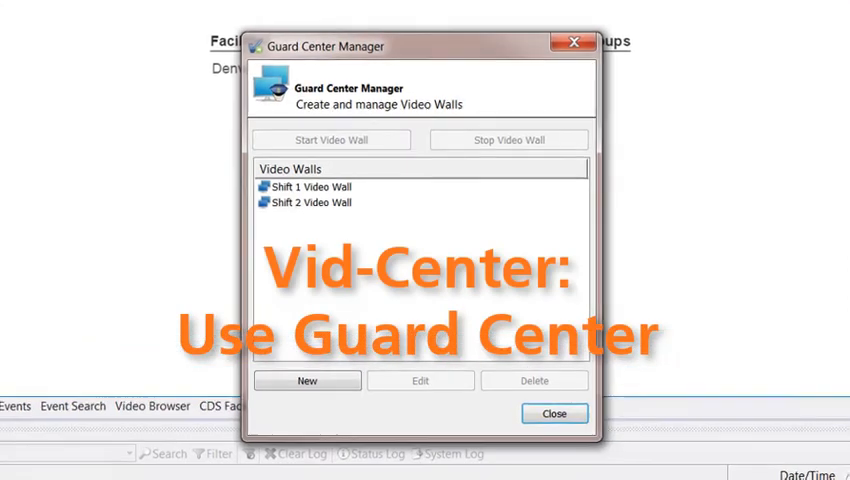
Step: Start the Shift 2 Video Wall from the Guard Center Manager list
click(312, 202)
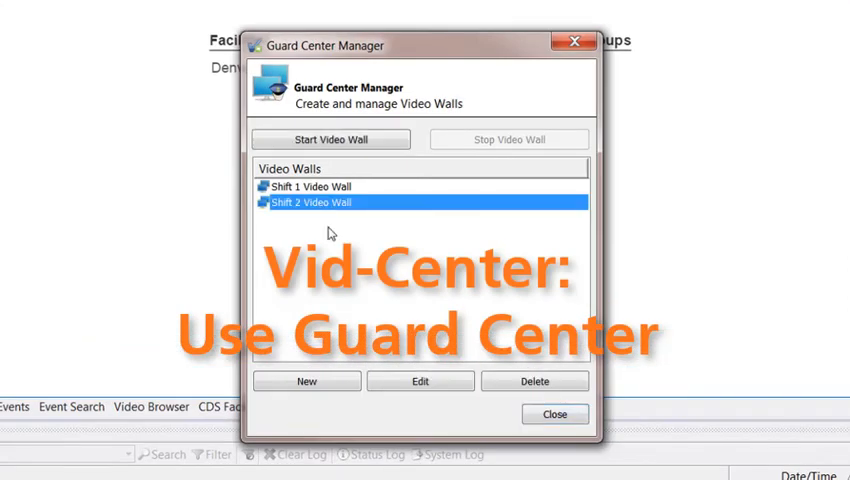
click(556, 414)
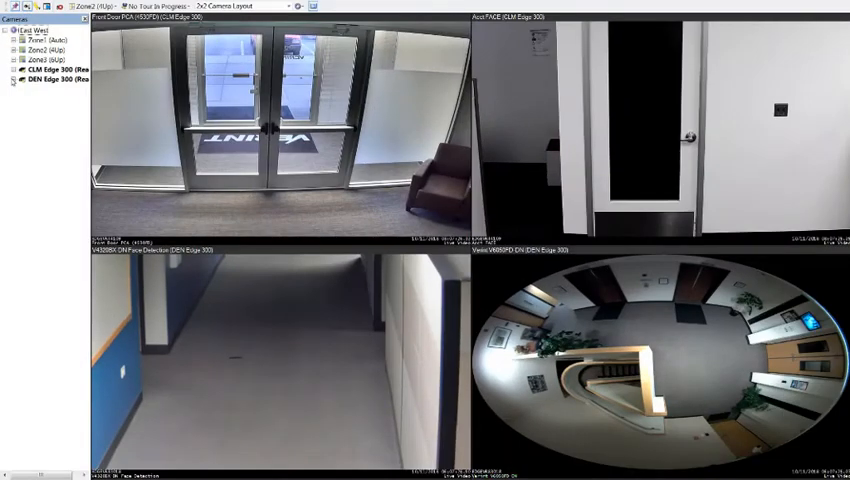
Step: Expand the Edge 300 camera group and assign one of its cameras to the lower-left pane
click(8, 72)
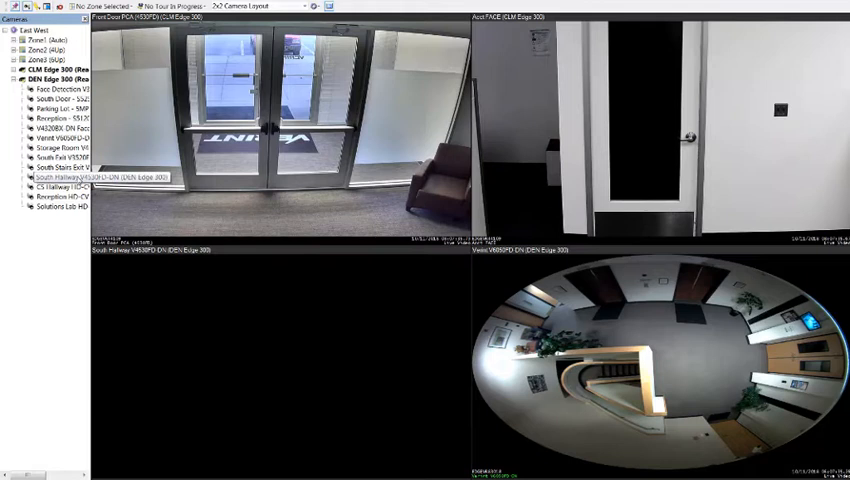
click(58, 176)
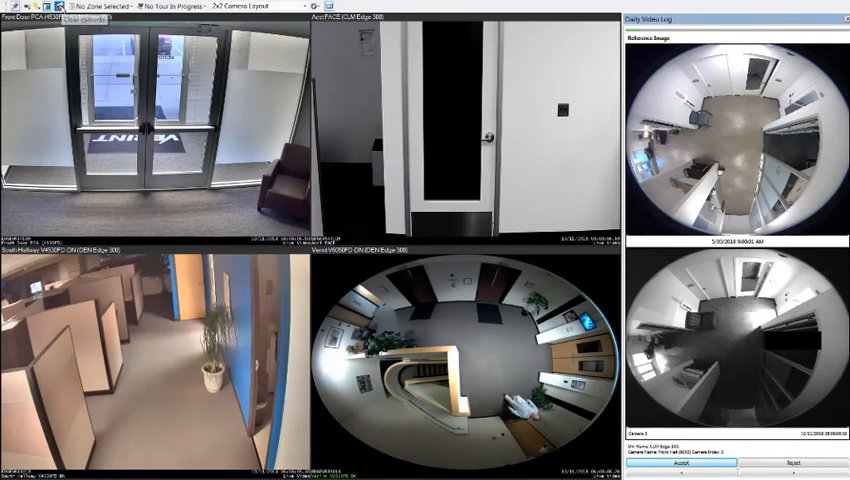
Step: Clear all cameras from the wall panes, then load a saved camera layout
click(58, 8)
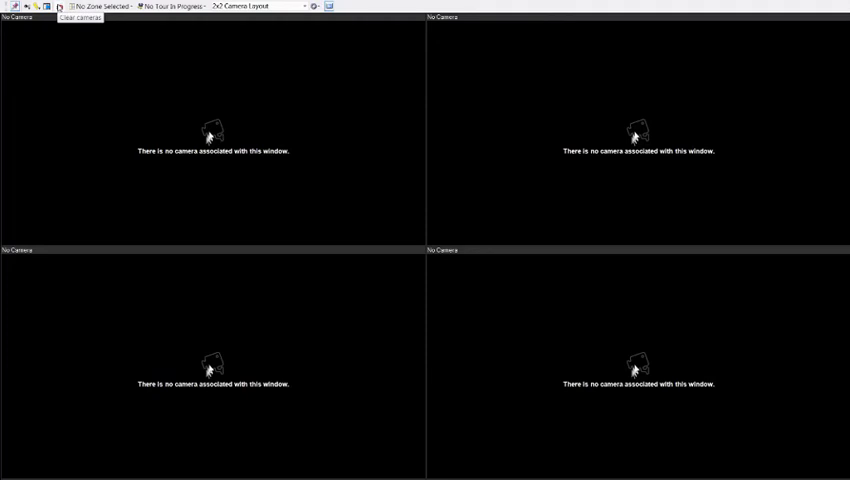
click(102, 6)
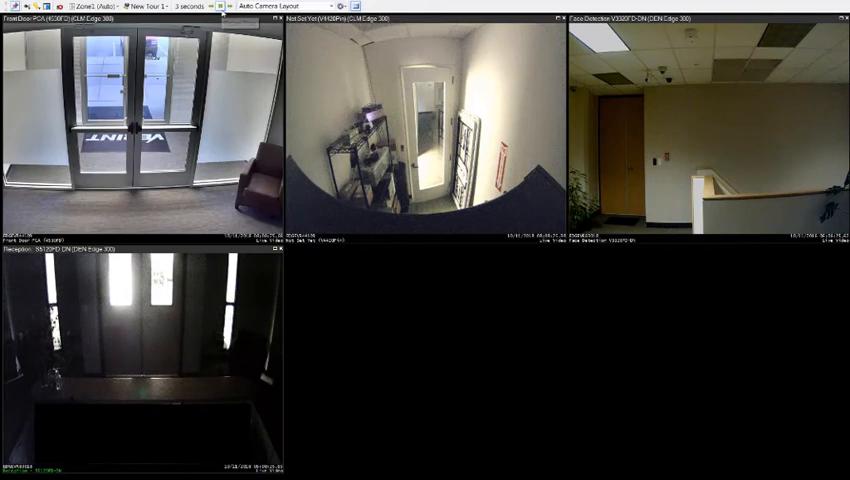
Step: Switch the wall to the 2x2 Camera Layout from the Auto Camera Layout list
click(290, 4)
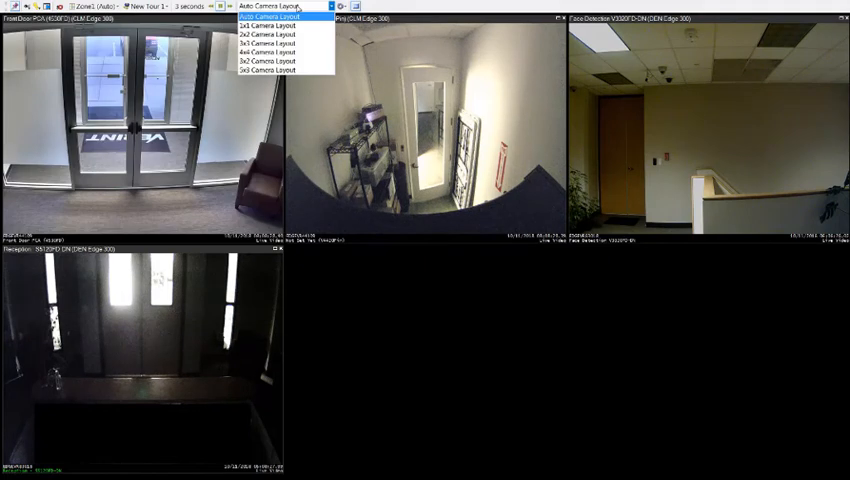
click(274, 32)
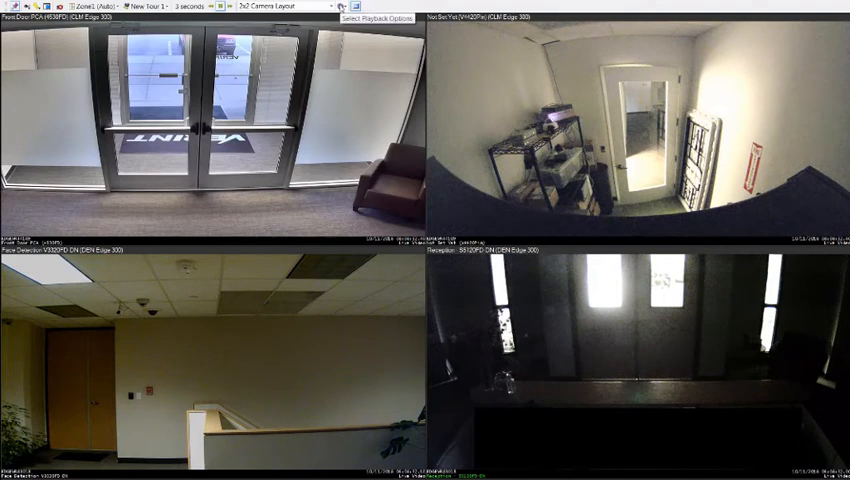
Step: Turn Maintain Aspect Ratio on for the feeds, then turn it back off
click(340, 8)
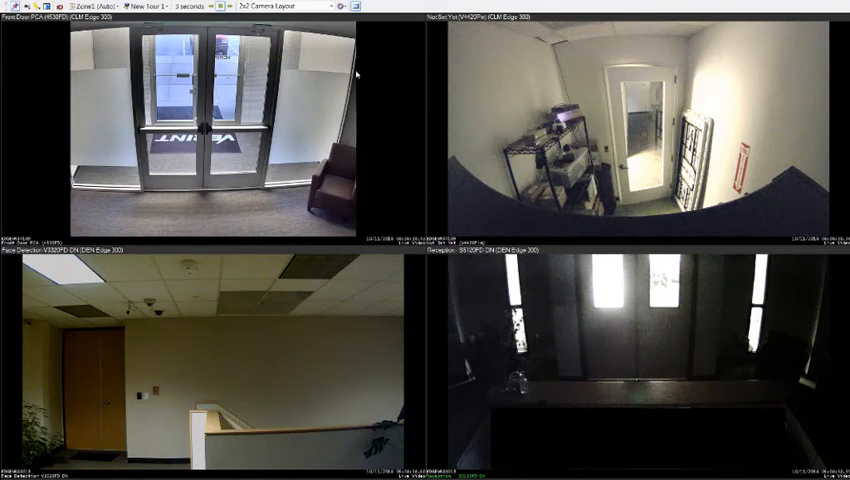
mouse_move(406, 308)
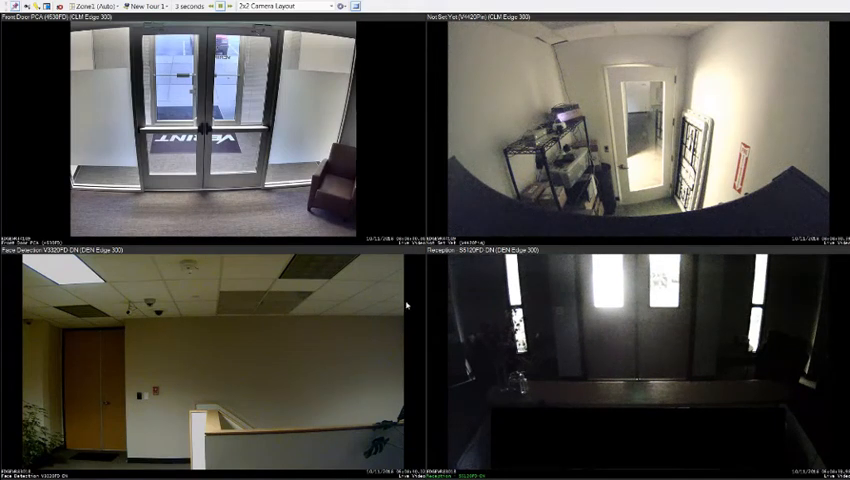
click(338, 6)
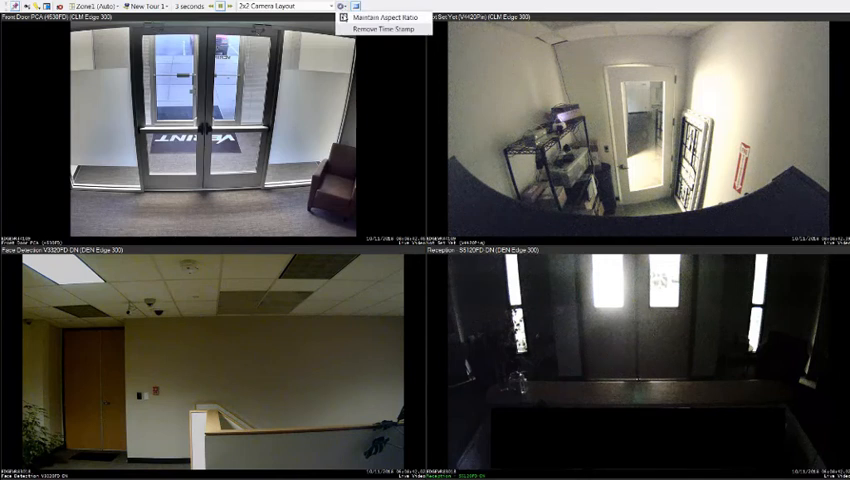
click(386, 16)
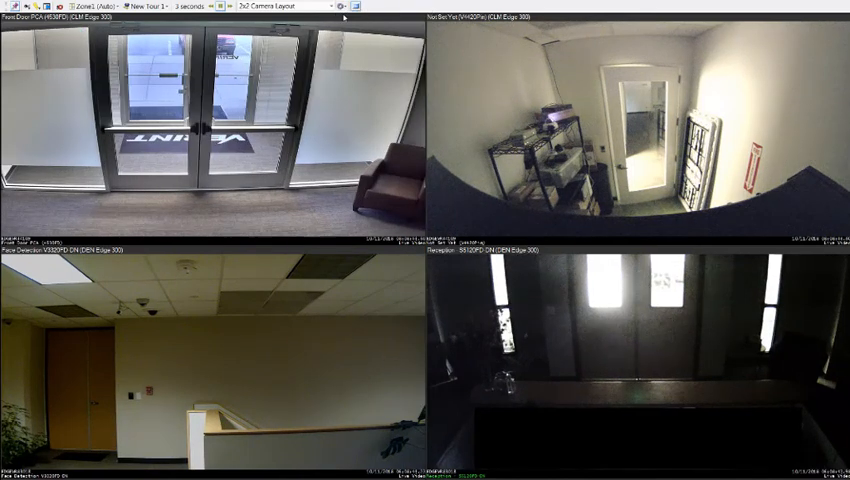
Step: Try Remove Title Overlay from the playback options, then exit full screen
click(340, 6)
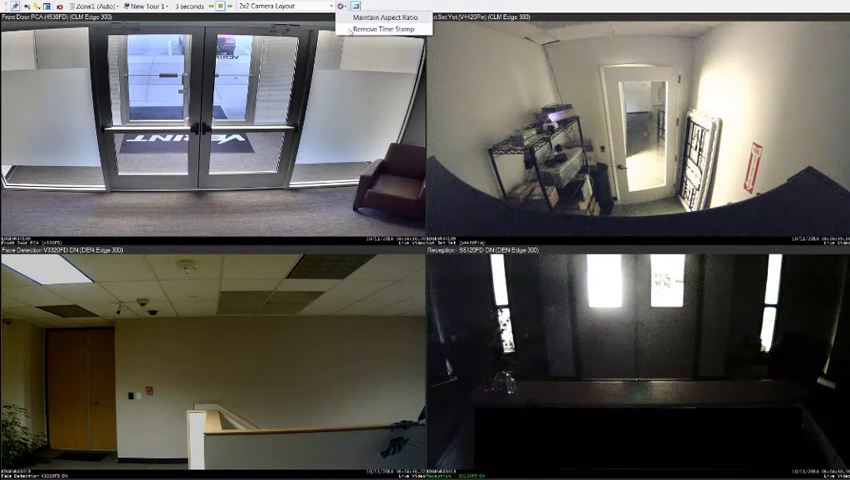
click(376, 26)
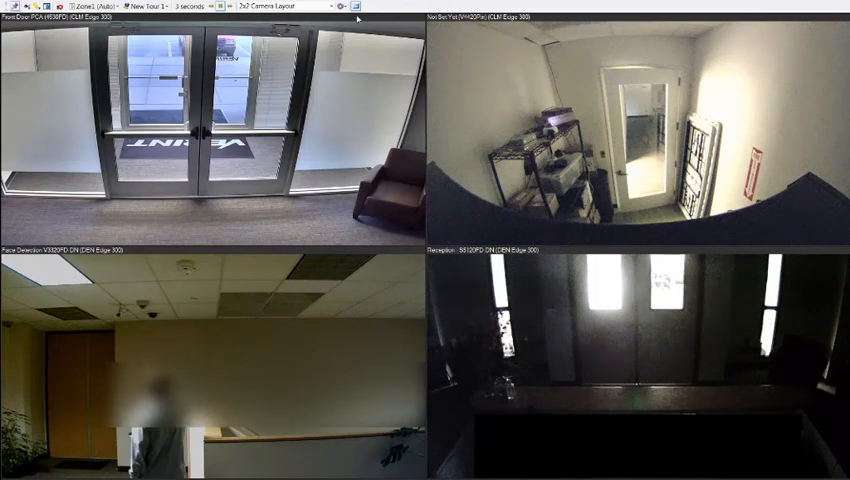
click(340, 6)
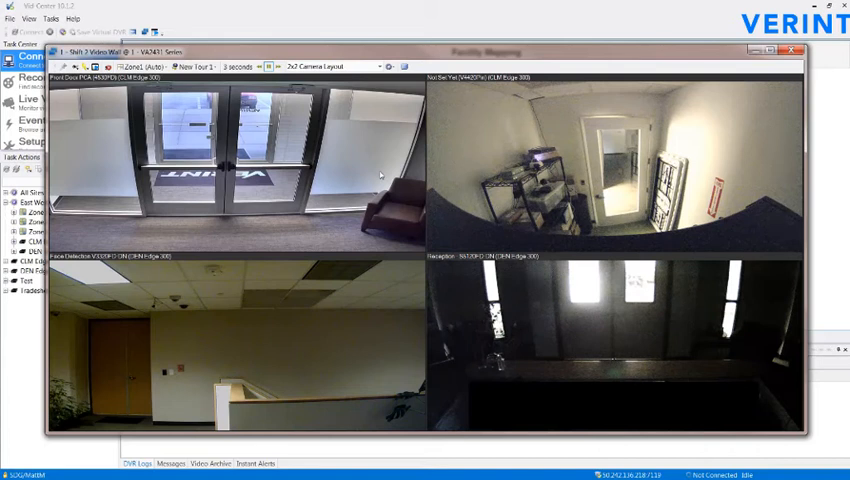
mouse_move(372, 168)
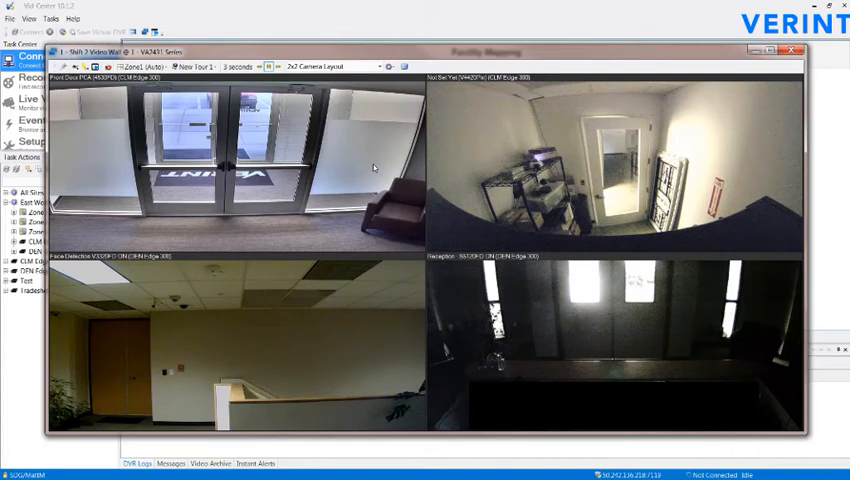
Step: Return to the Guard Center video wall manager from the windowed wall
click(800, 52)
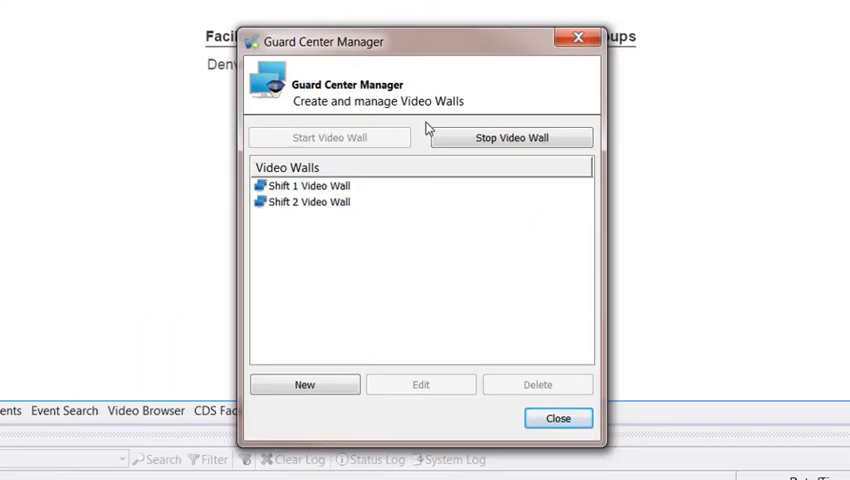
mouse_move(452, 140)
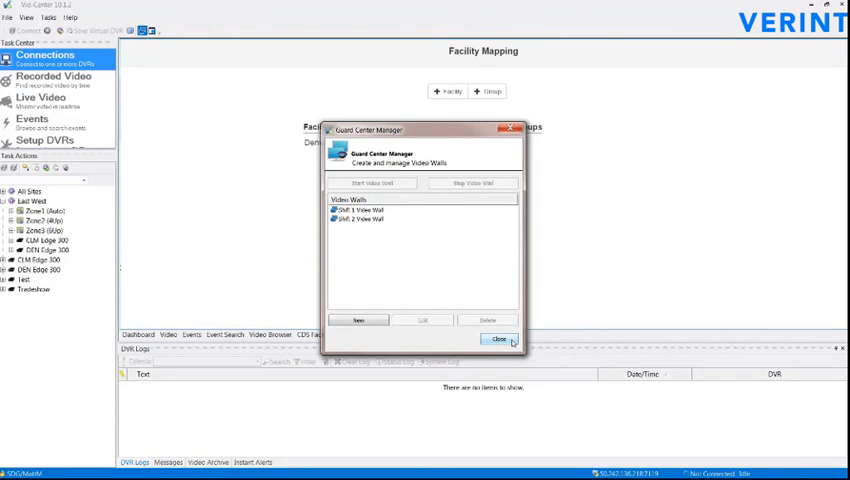
Step: Stop the running video wall and close the manager, returning to Facility Mapping
click(500, 340)
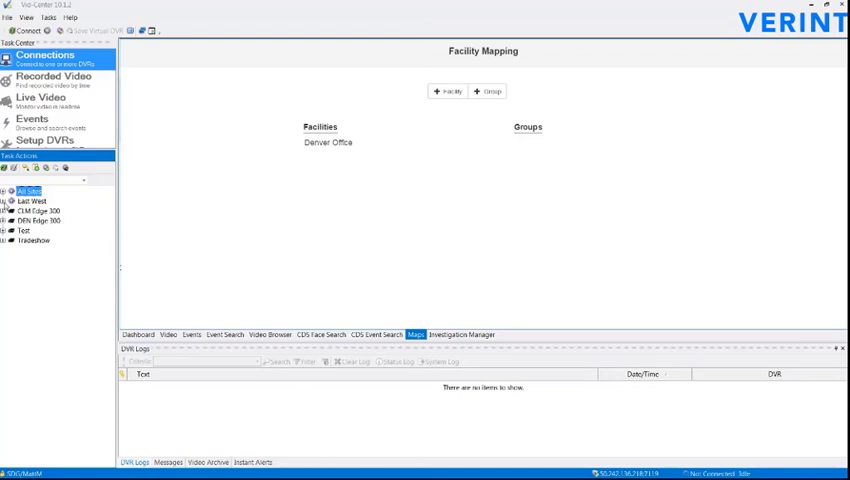
mouse_move(4, 204)
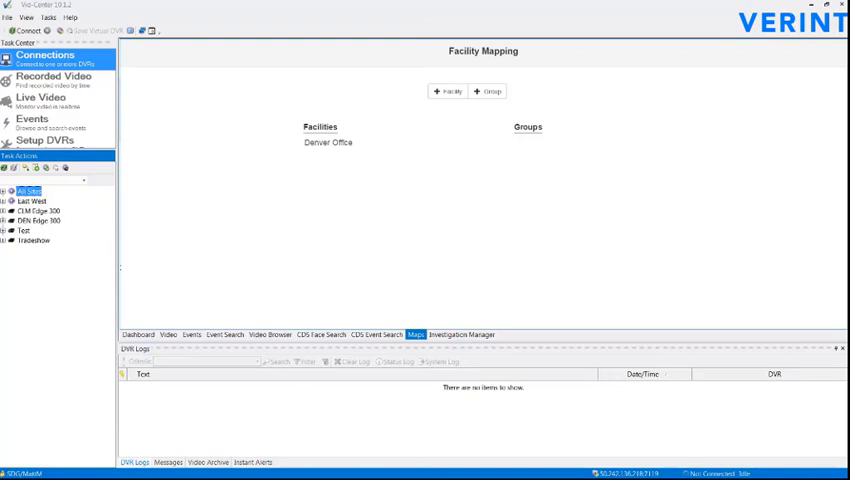